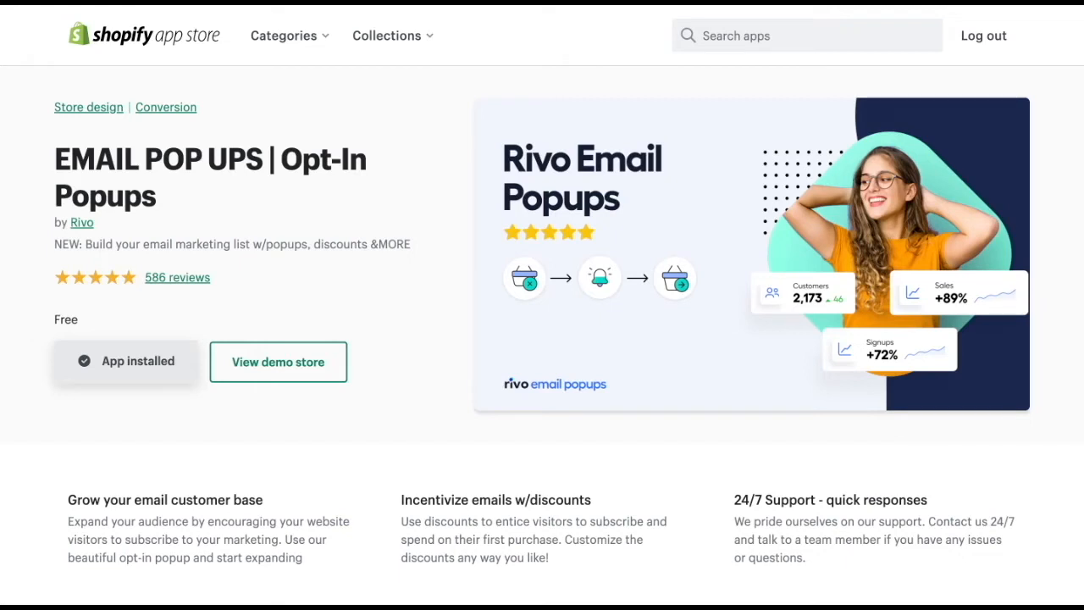
Step: Launch the installed Rivo Email Popups app to reach its dashboard
{"action": "left_click", "coordinate": [125, 362]}
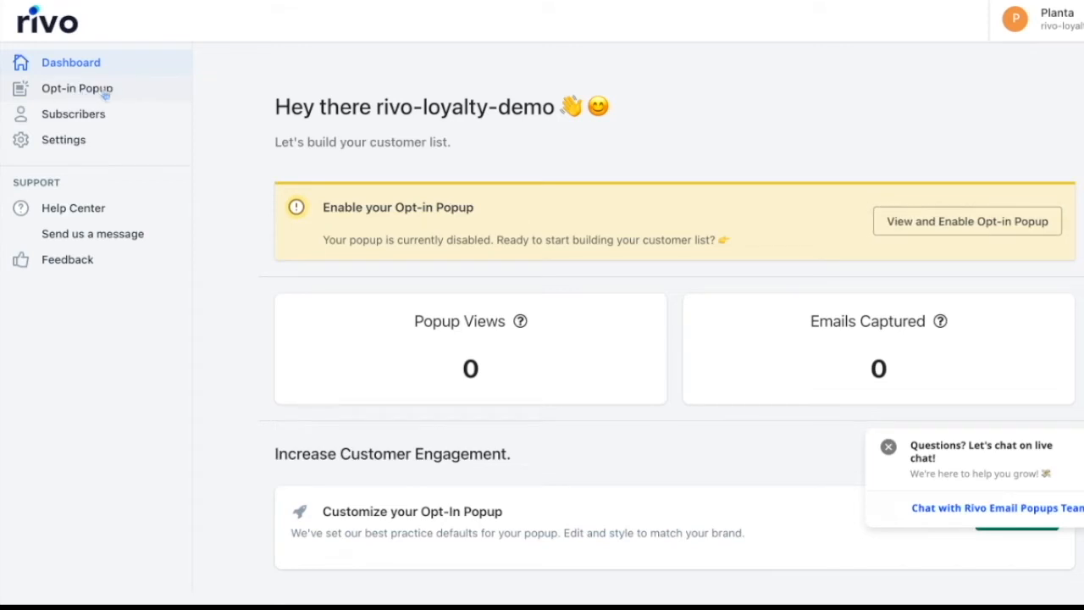
Step: In the opt-in popup editor, turn off 'Set expiration on discount' for the 10% coupon, then view the Success State
{"action": "left_click", "coordinate": [76, 88]}
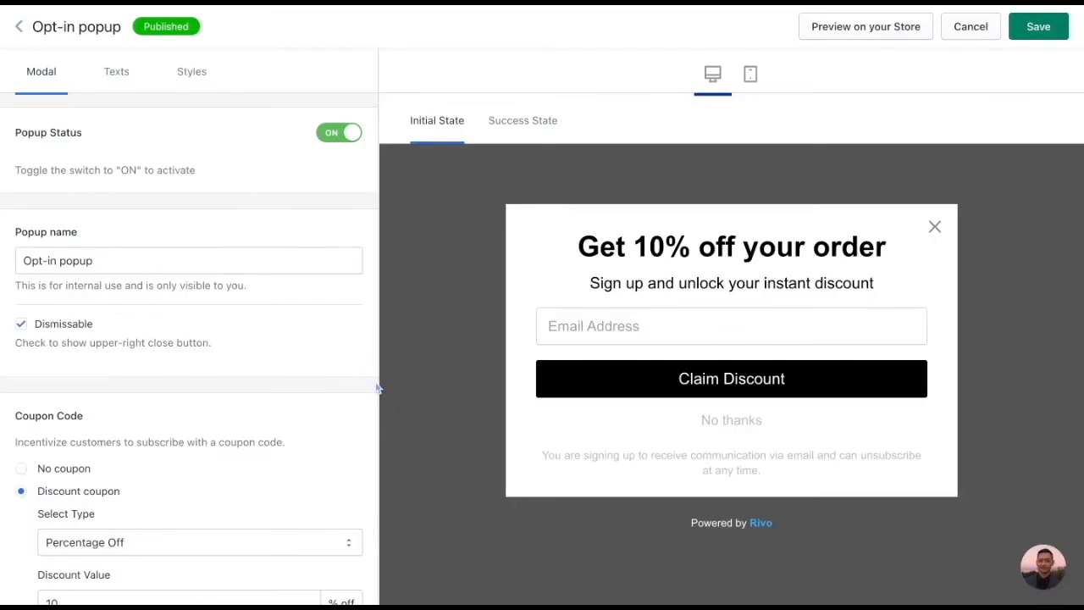
{"action": "mouse_move", "coordinate": [438, 282]}
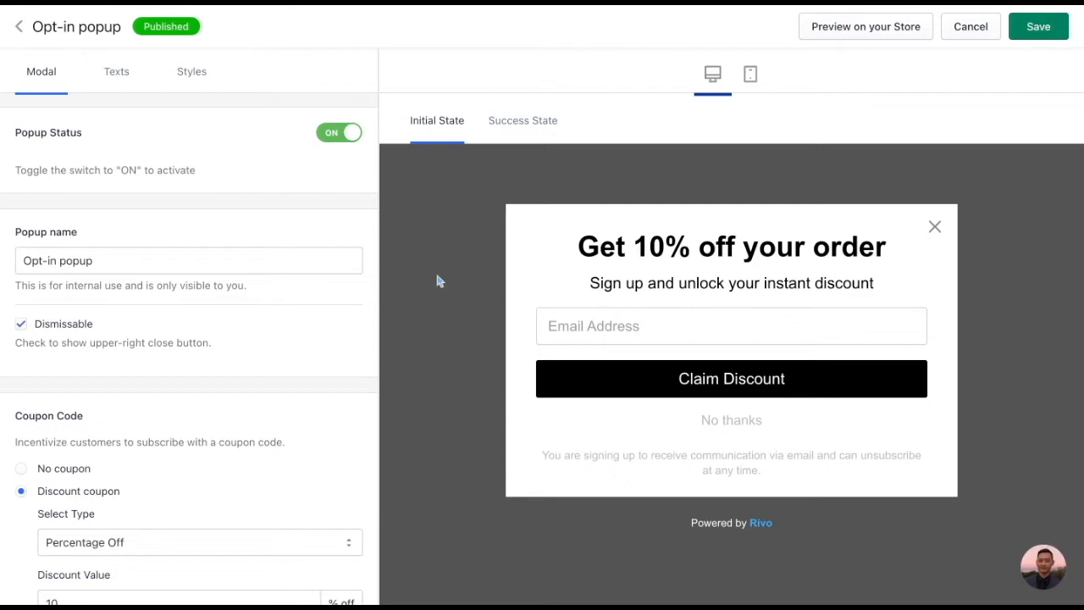
{"action": "mouse_move", "coordinate": [935, 545]}
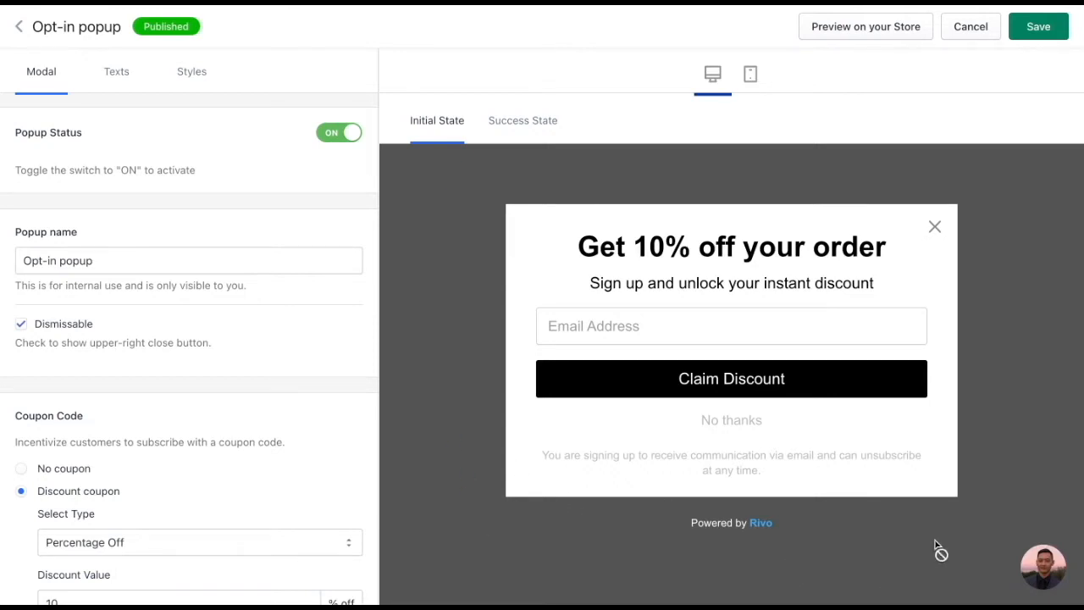
{"action": "mouse_move", "coordinate": [508, 383]}
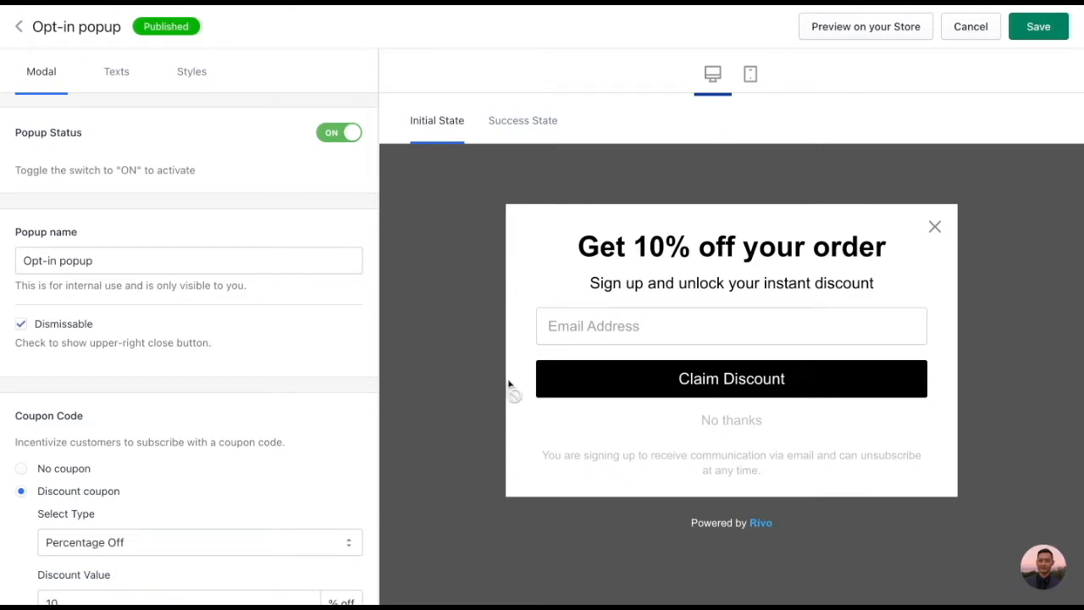
{"action": "mouse_move", "coordinate": [491, 352]}
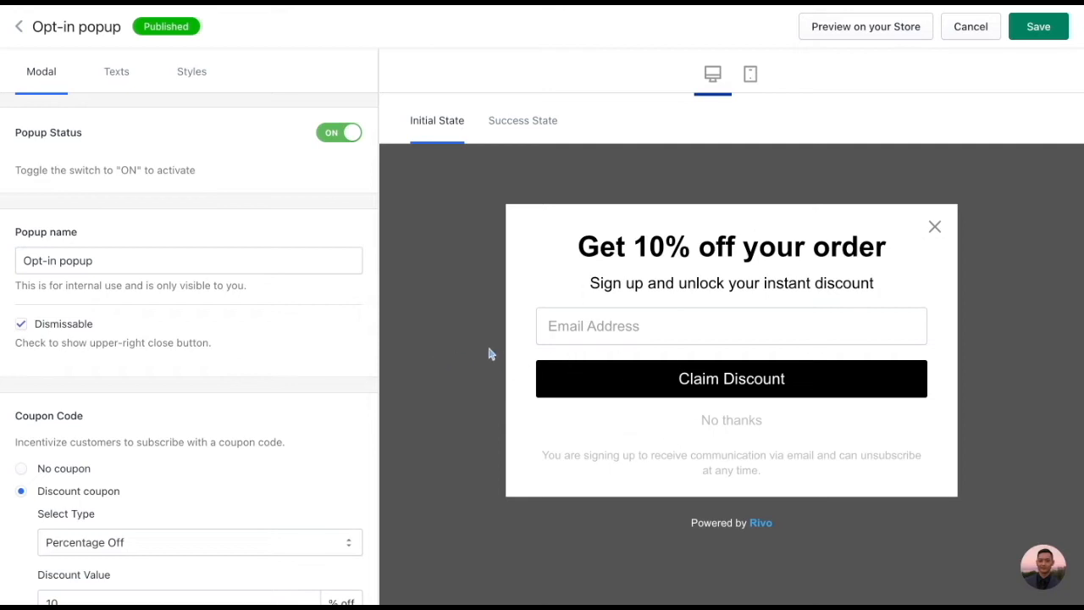
{"action": "scroll", "scroll_direction": "down", "scroll_amount": 3}
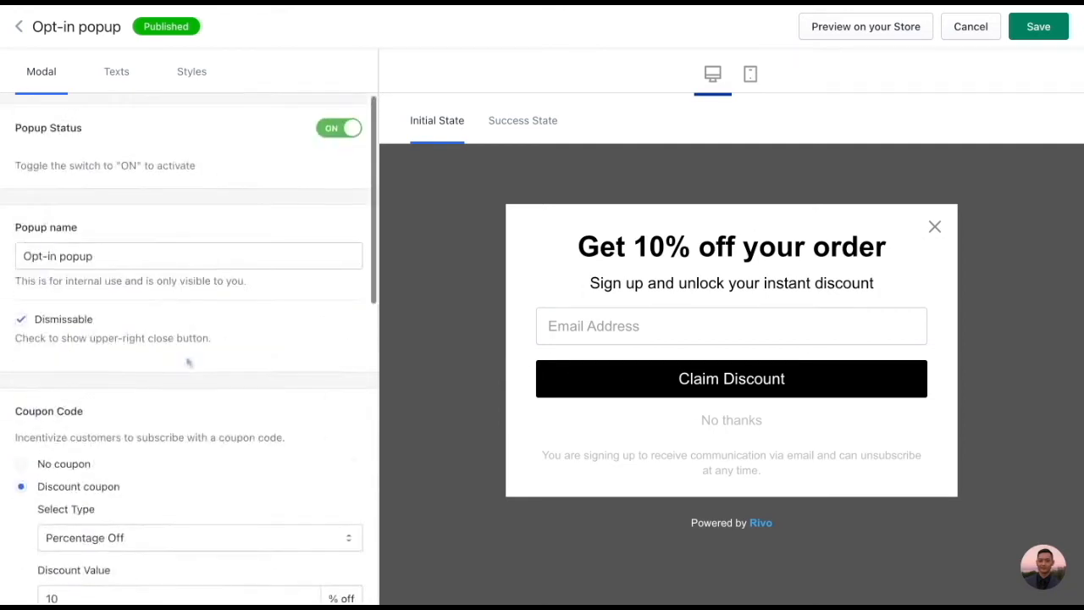
{"action": "scroll", "scroll_direction": "down", "scroll_amount": 3}
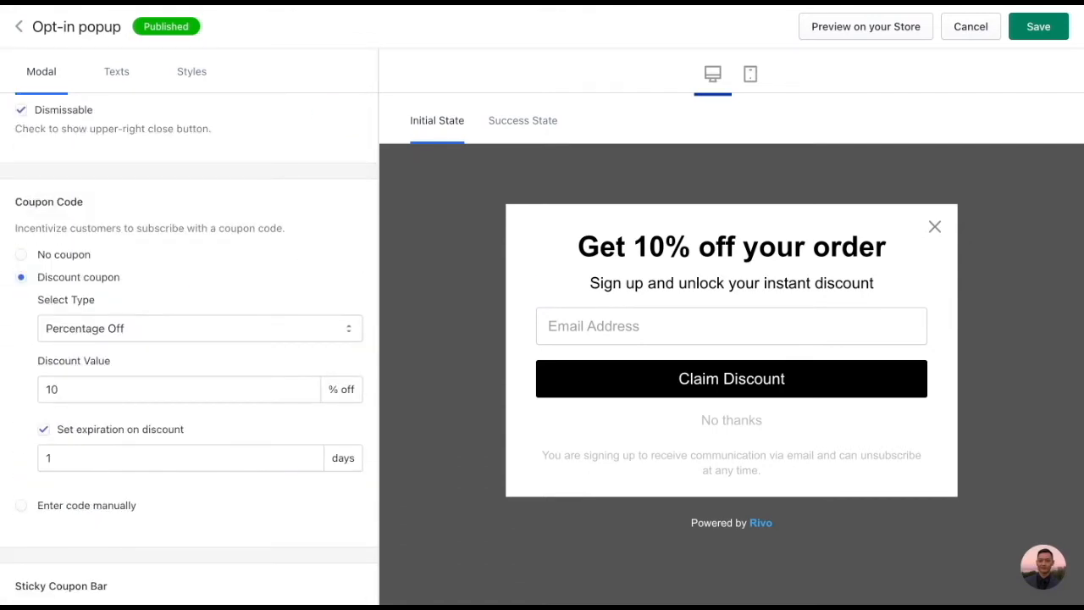
{"action": "mouse_move", "coordinate": [200, 273]}
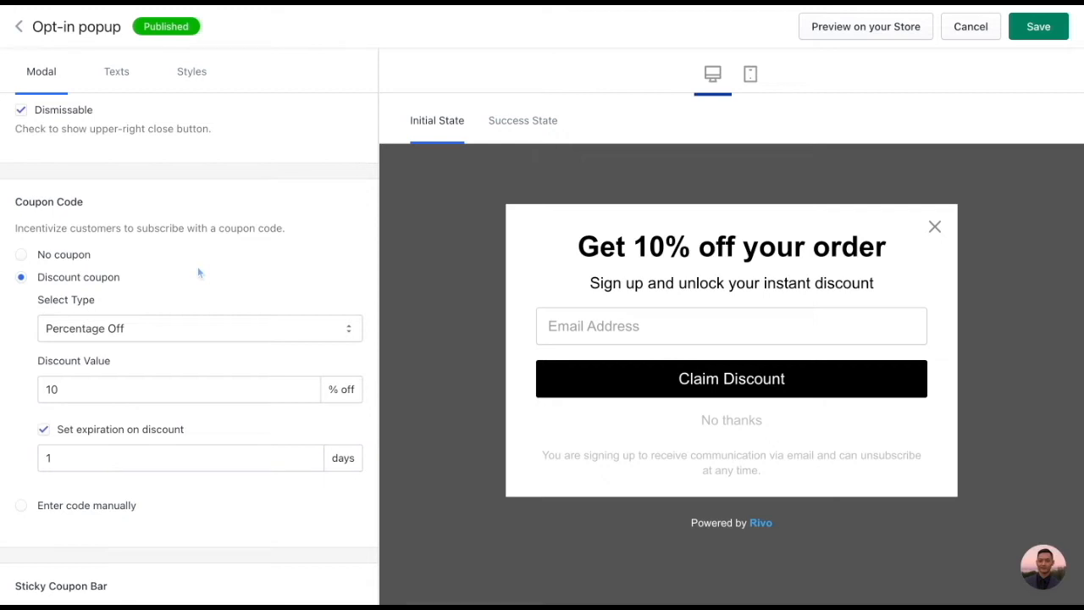
{"action": "mouse_move", "coordinate": [161, 288]}
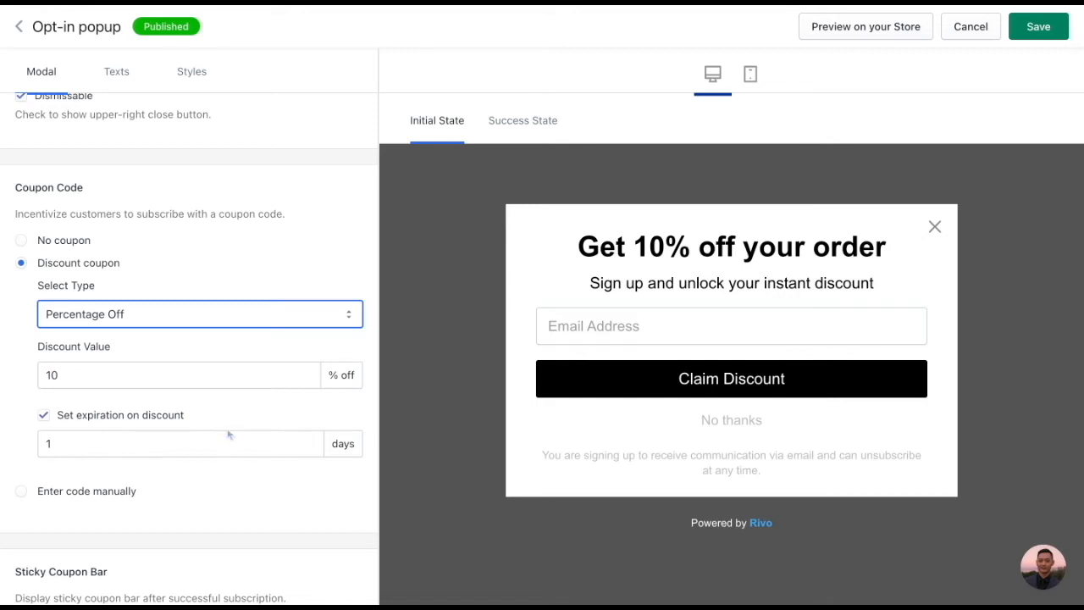
{"action": "left_click", "coordinate": [45, 415]}
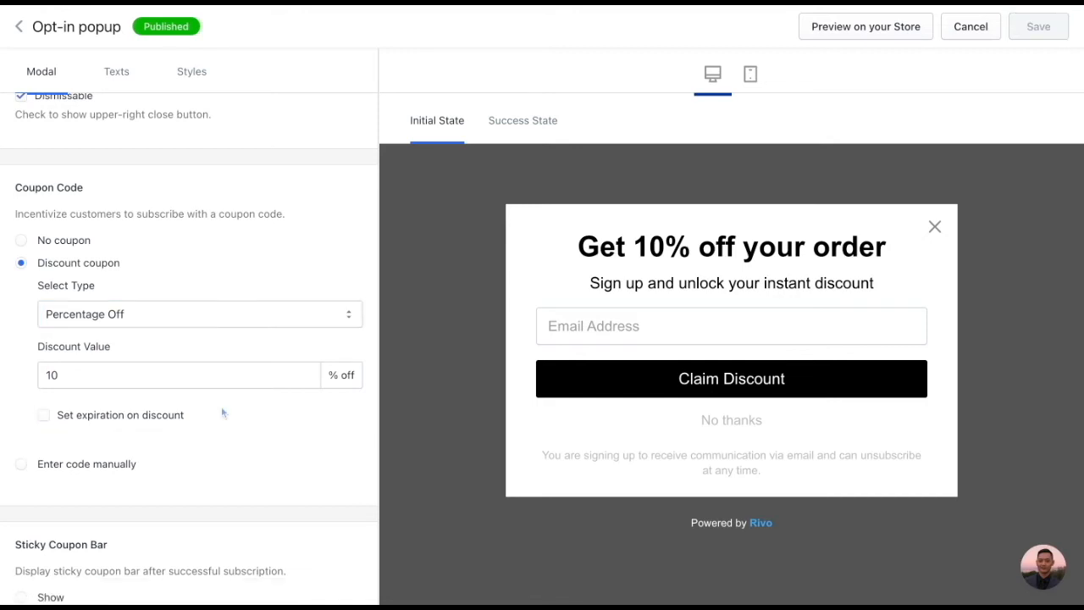
{"action": "mouse_move", "coordinate": [224, 412]}
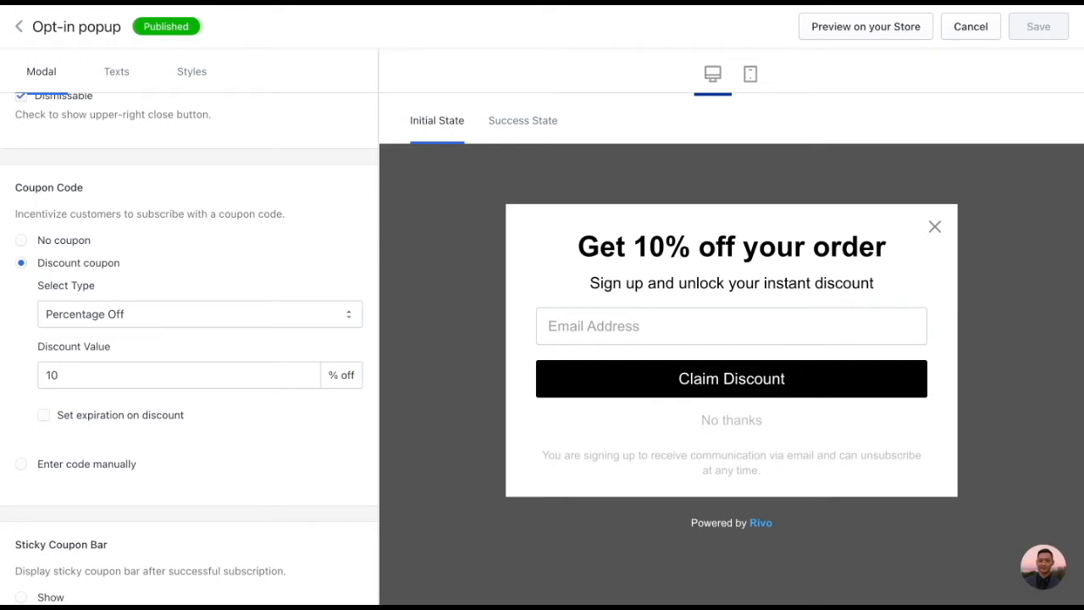
{"action": "left_click", "coordinate": [522, 121]}
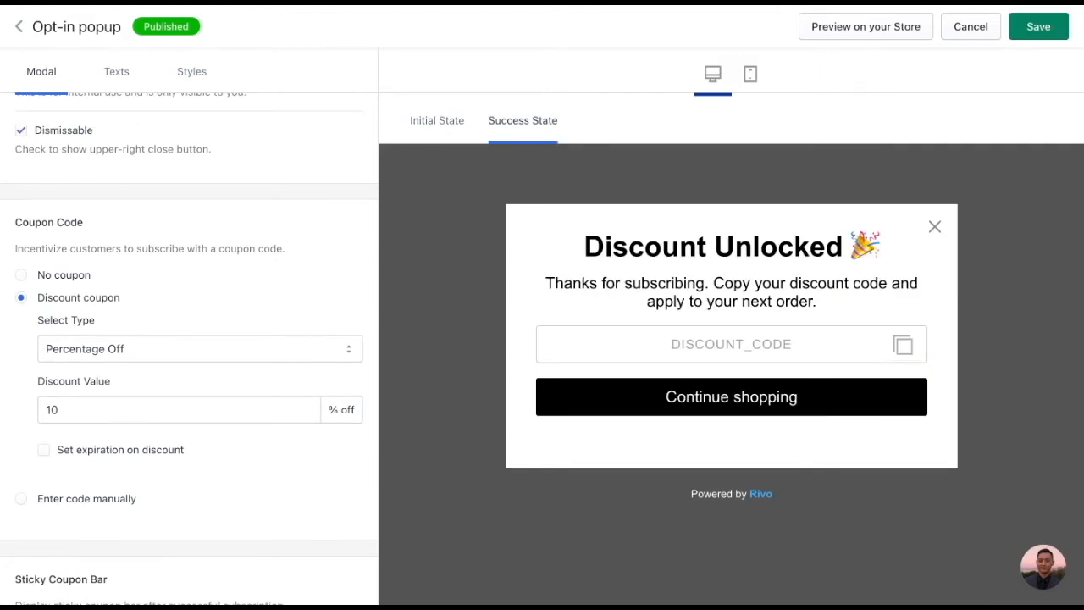
Step: Check the sticky coupon bar preview and set the popup delay to 60 seconds after load
{"action": "left_click", "coordinate": [625, 120]}
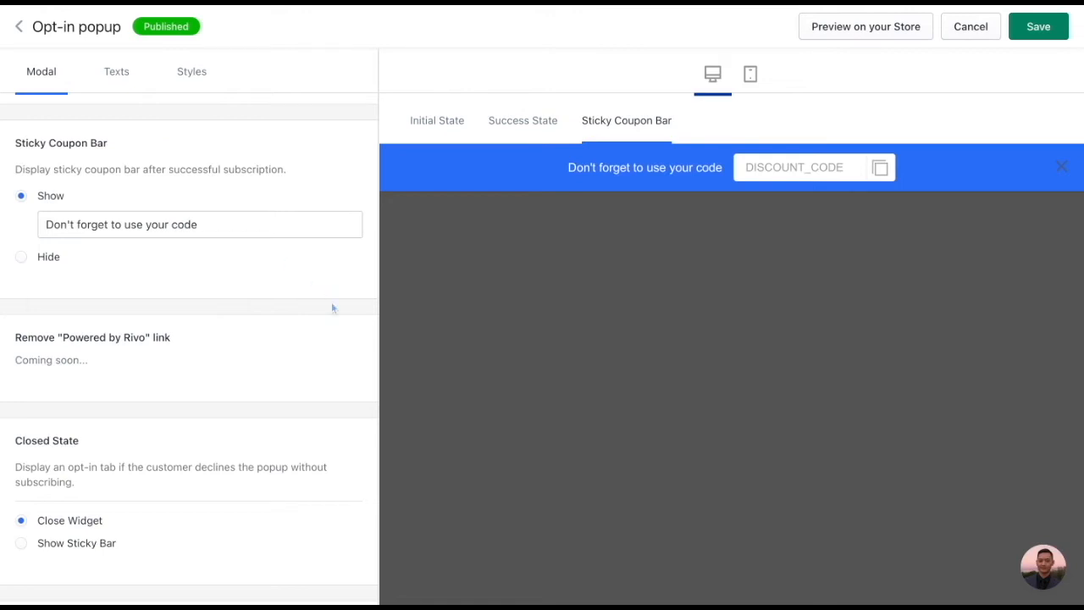
{"action": "mouse_move", "coordinate": [610, 188]}
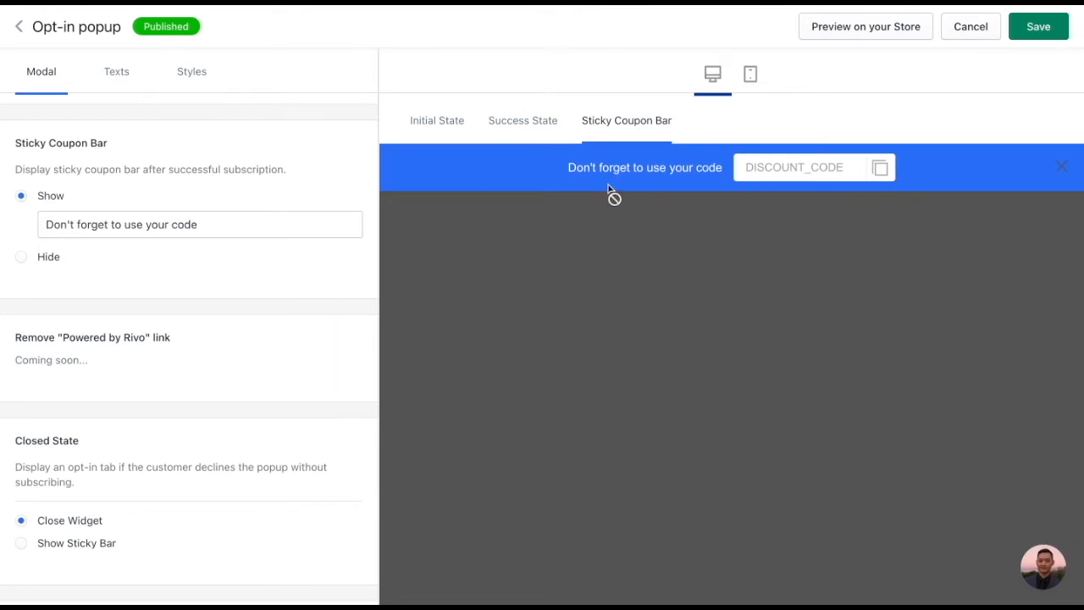
{"action": "scroll", "scroll_direction": "down", "scroll_amount": 3}
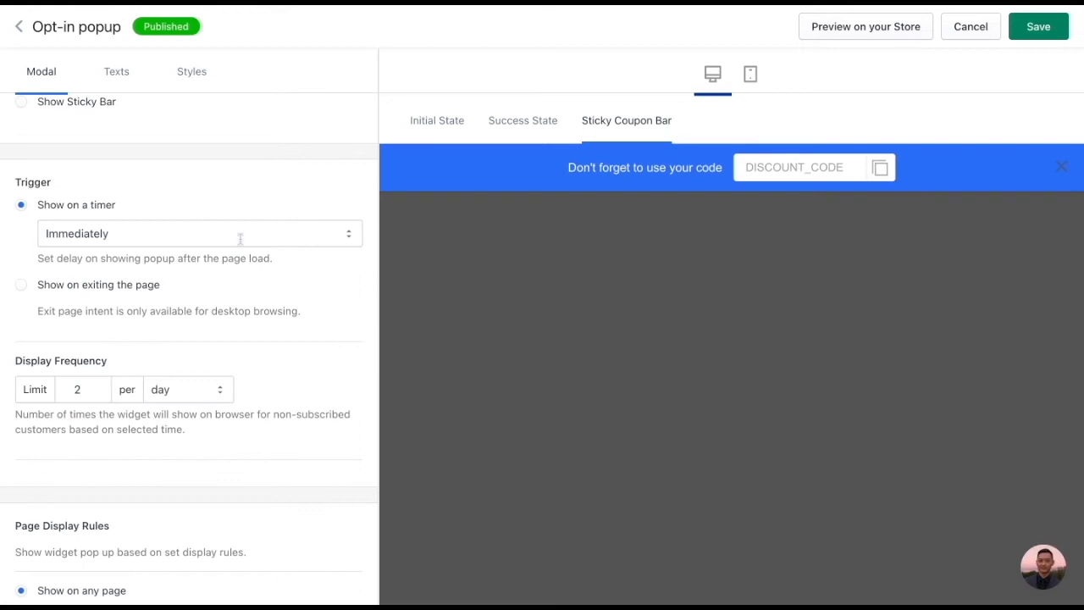
{"action": "mouse_move", "coordinate": [241, 235]}
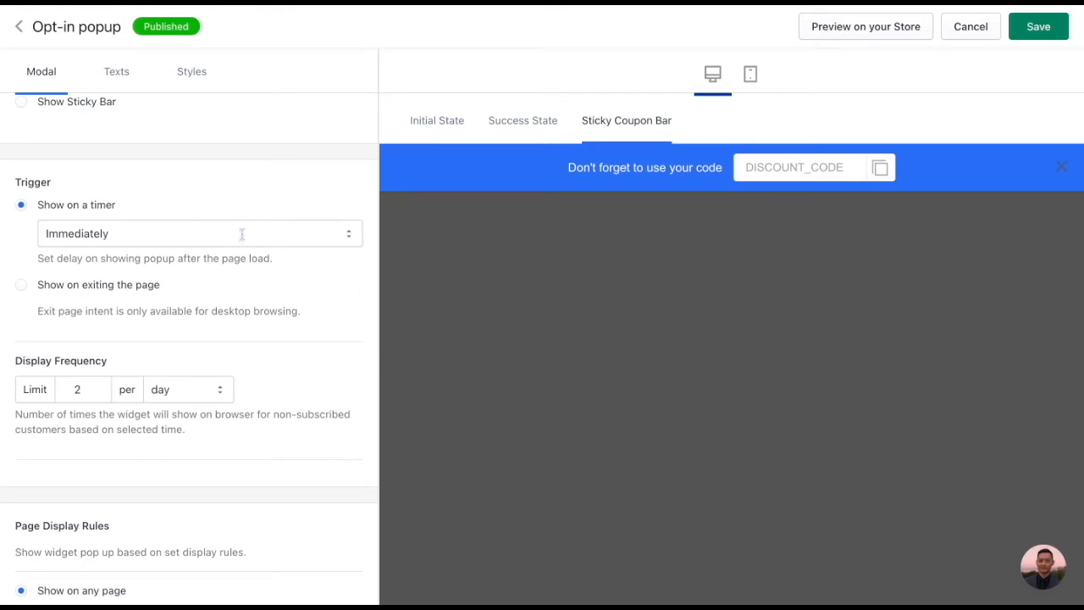
{"action": "left_click", "coordinate": [199, 234]}
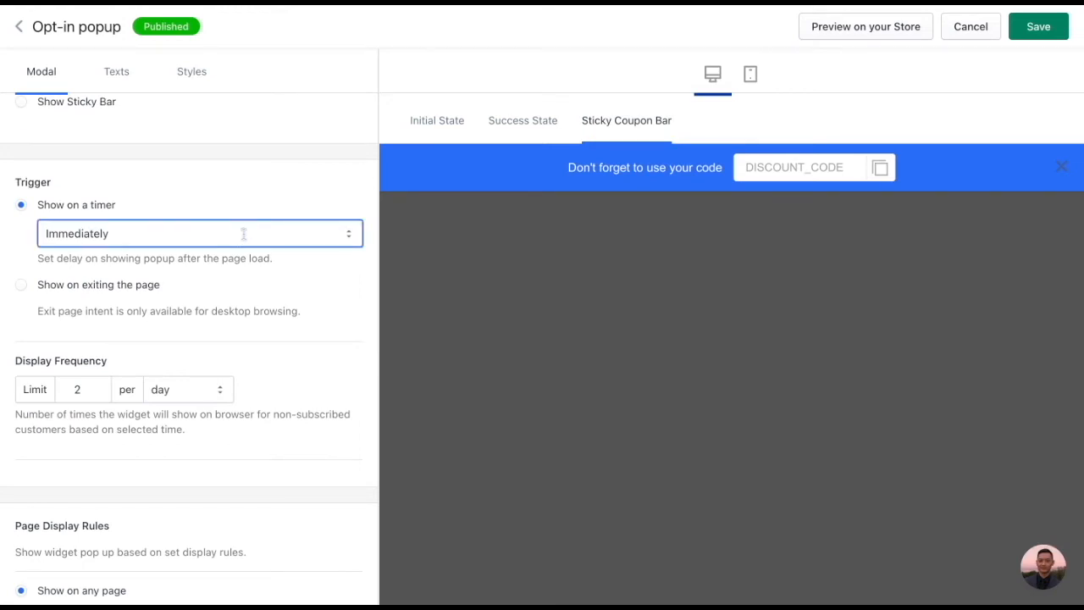
{"action": "left_click", "coordinate": [200, 234]}
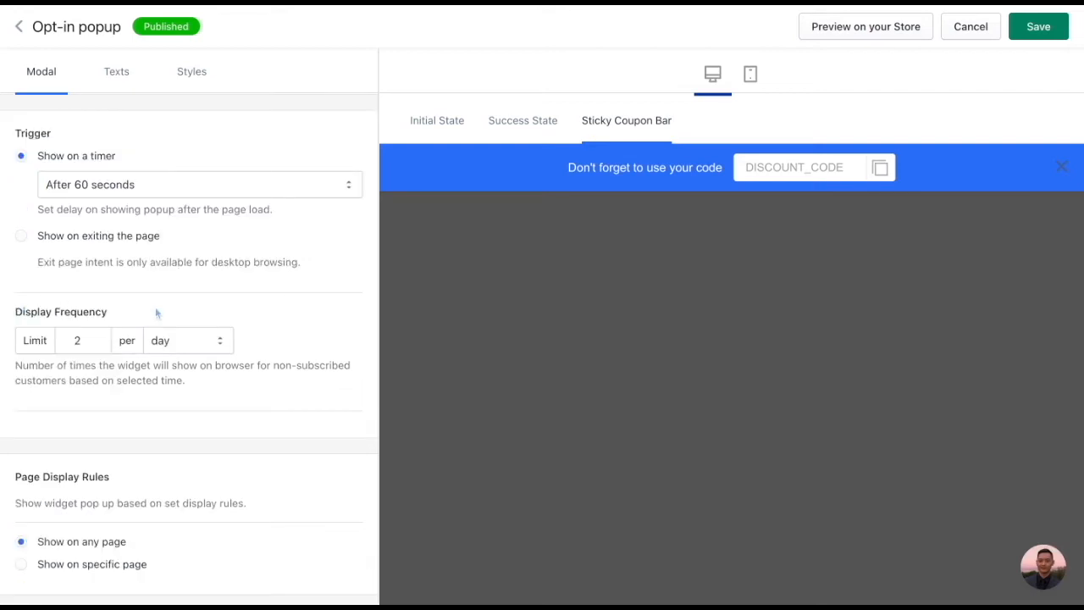
{"action": "mouse_move", "coordinate": [264, 324]}
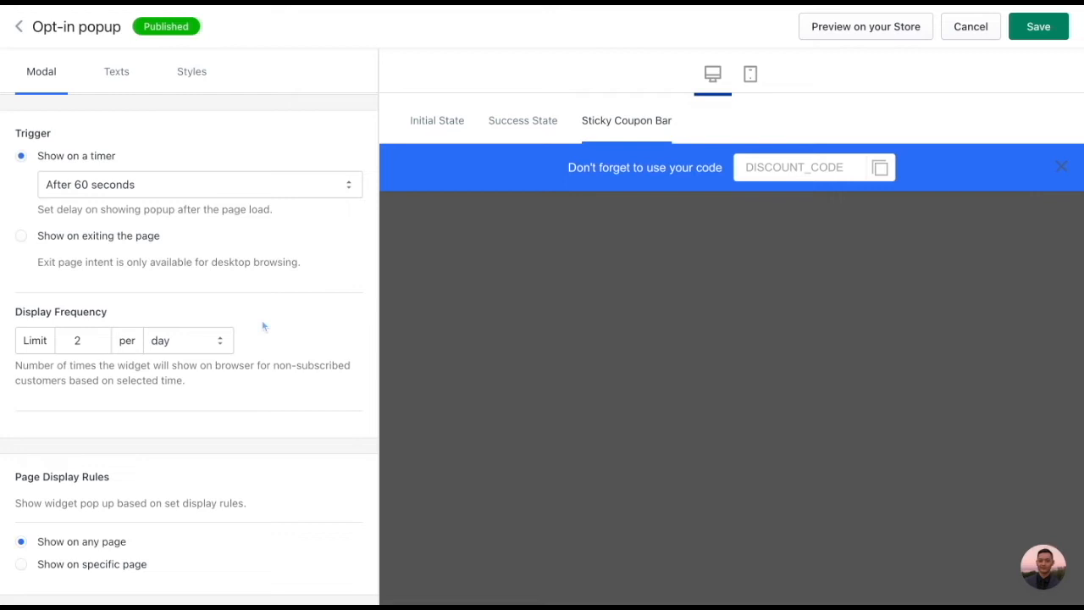
Step: Review the success and initial signup screens, then preview the initial screen in mobile layout
{"action": "left_click", "coordinate": [437, 120]}
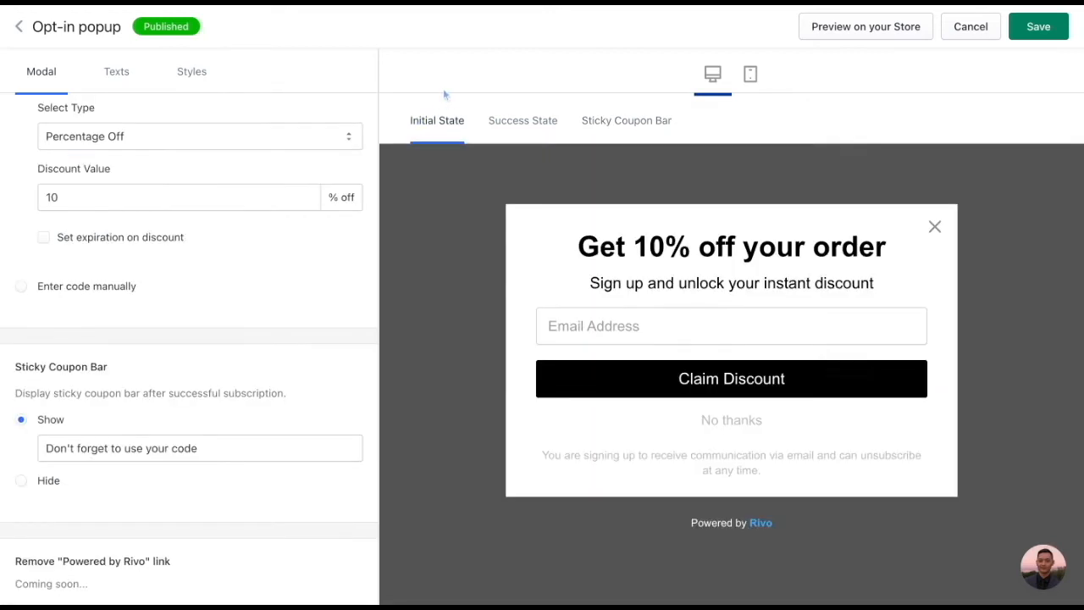
{"action": "mouse_move", "coordinate": [488, 125]}
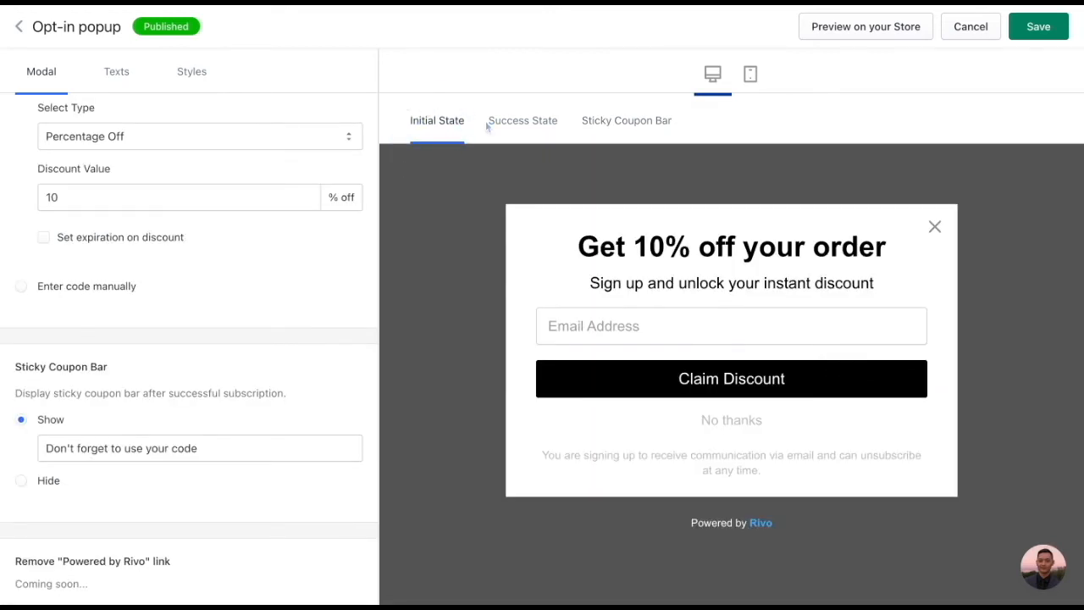
{"action": "left_click", "coordinate": [521, 120]}
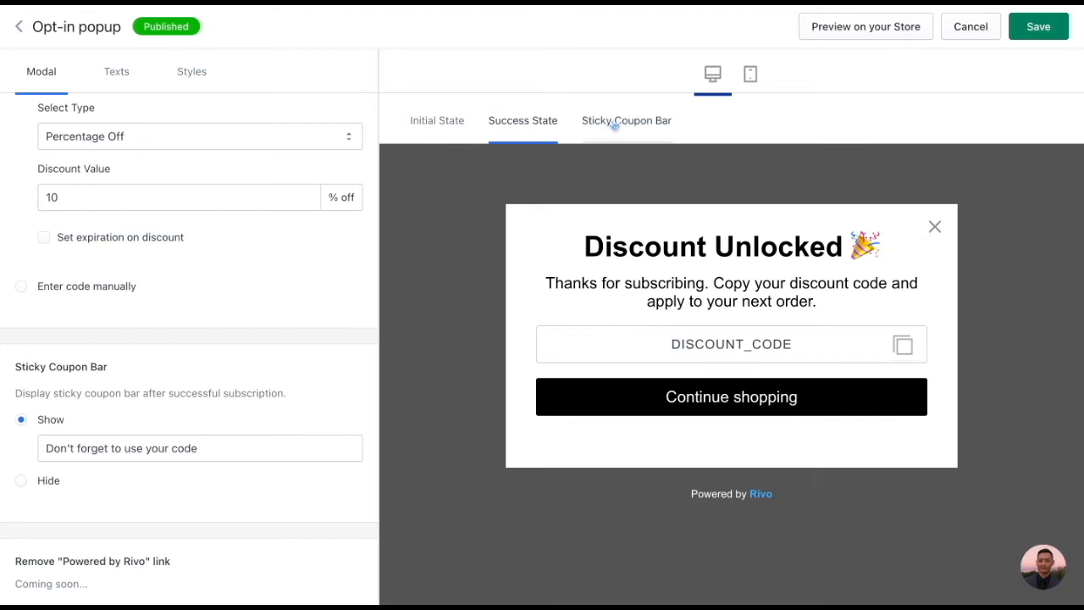
{"action": "left_click", "coordinate": [438, 121]}
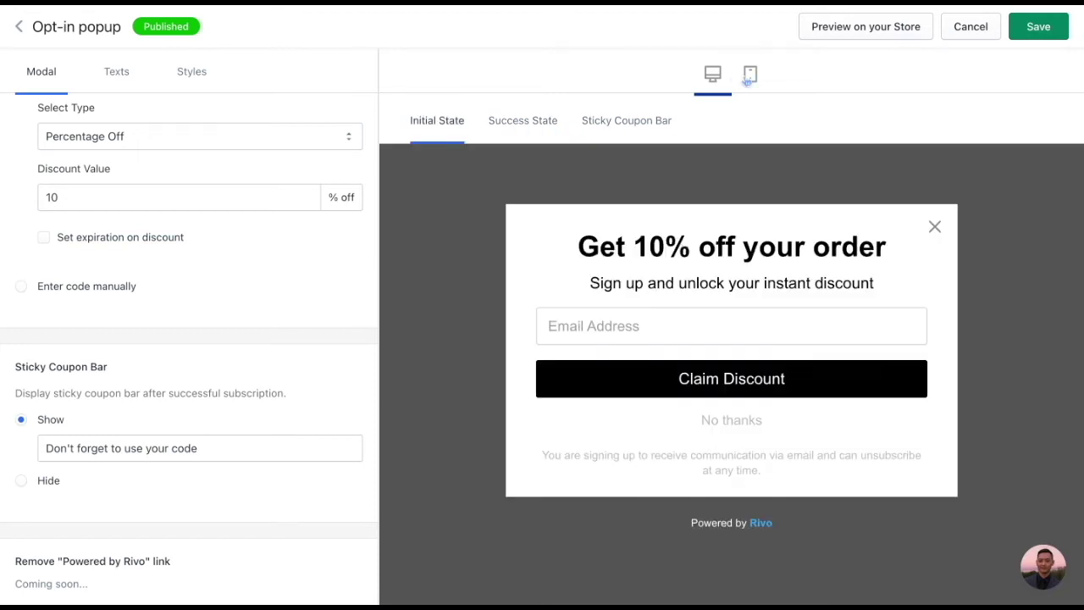
{"action": "left_click", "coordinate": [749, 75]}
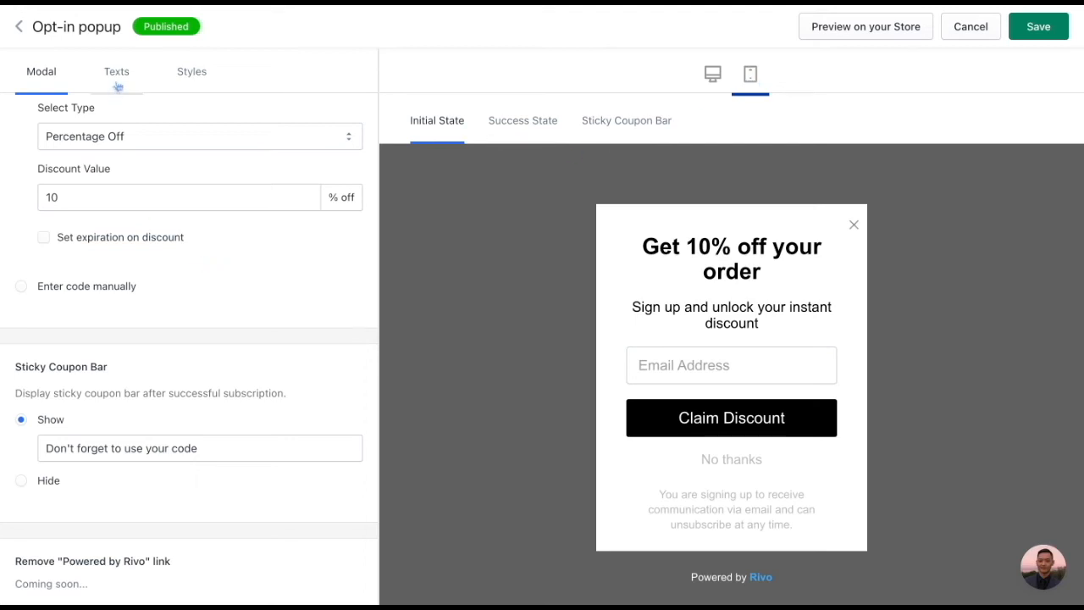
Step: In the Texts settings, make the title read 'Get 10% off our collection'
{"action": "left_click", "coordinate": [115, 71]}
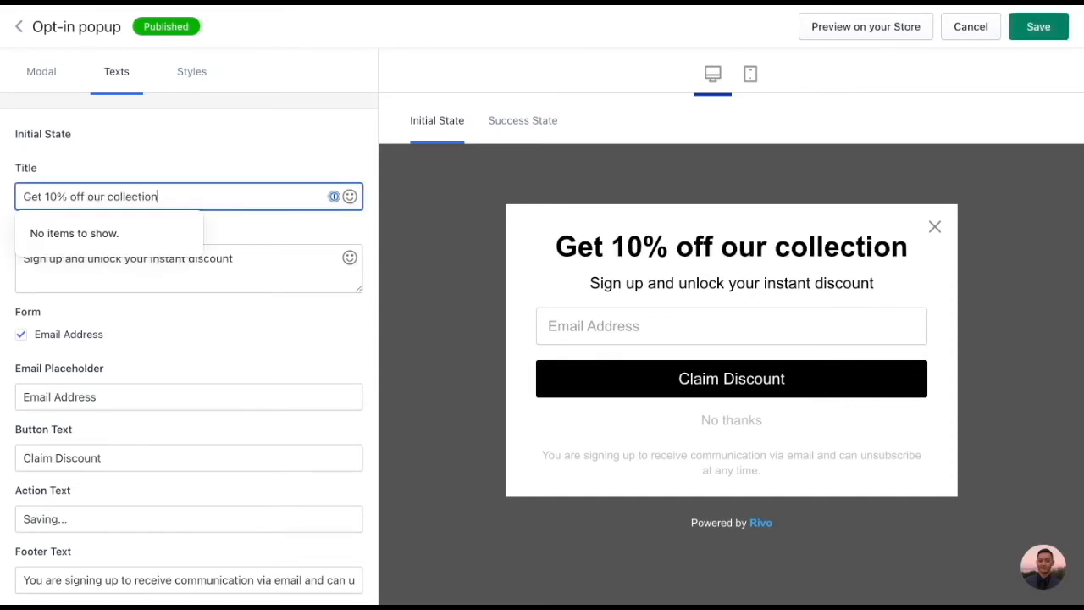
{"action": "mouse_move", "coordinate": [423, 229]}
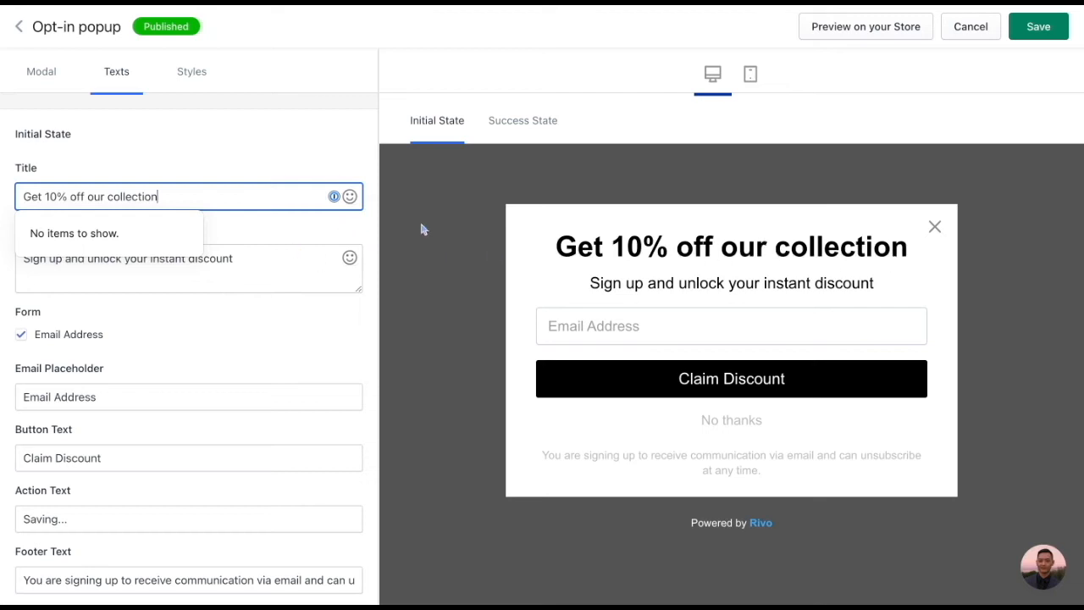
Step: In Styles, set Button Background to blue and browse the Custom CSS example themes guide
{"action": "left_click", "coordinate": [191, 71]}
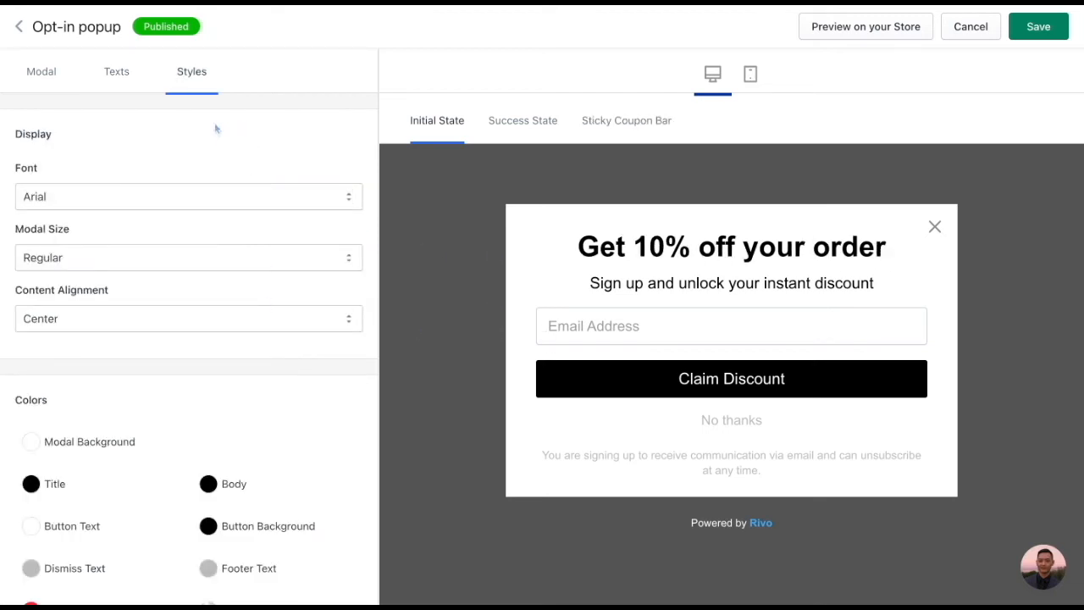
{"action": "mouse_move", "coordinate": [264, 369]}
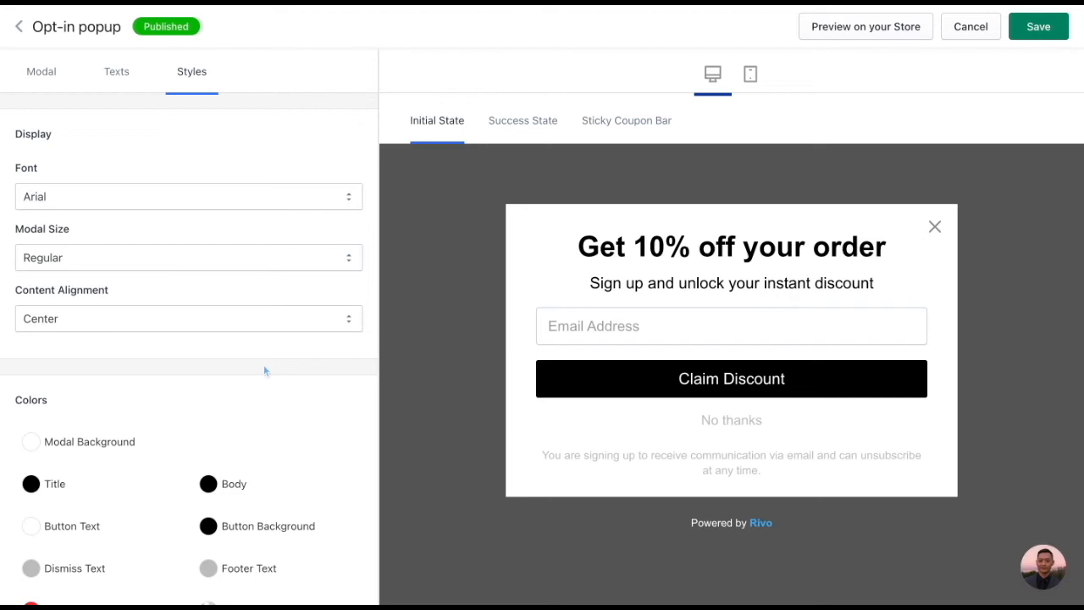
{"action": "scroll", "scroll_direction": "down", "scroll_amount": 3}
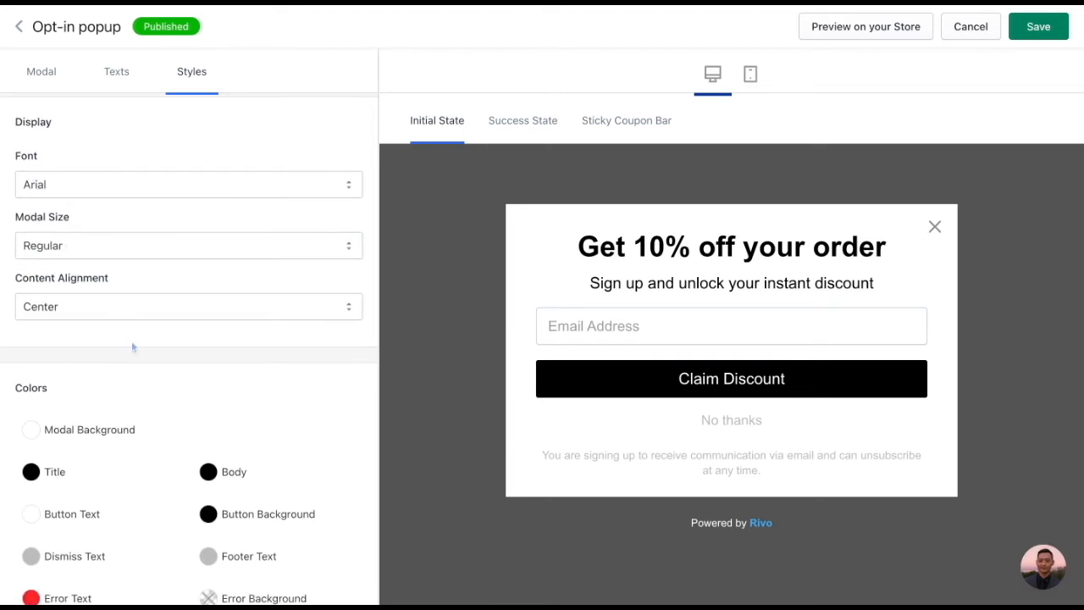
{"action": "scroll", "scroll_direction": "down", "scroll_amount": 3}
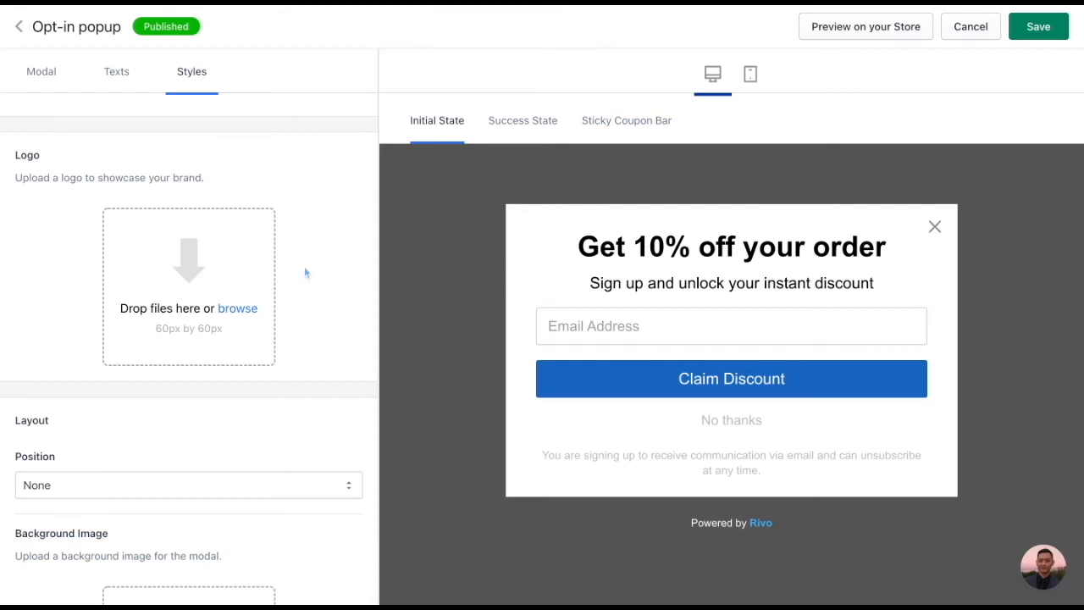
{"action": "scroll", "scroll_direction": "down", "scroll_amount": 3}
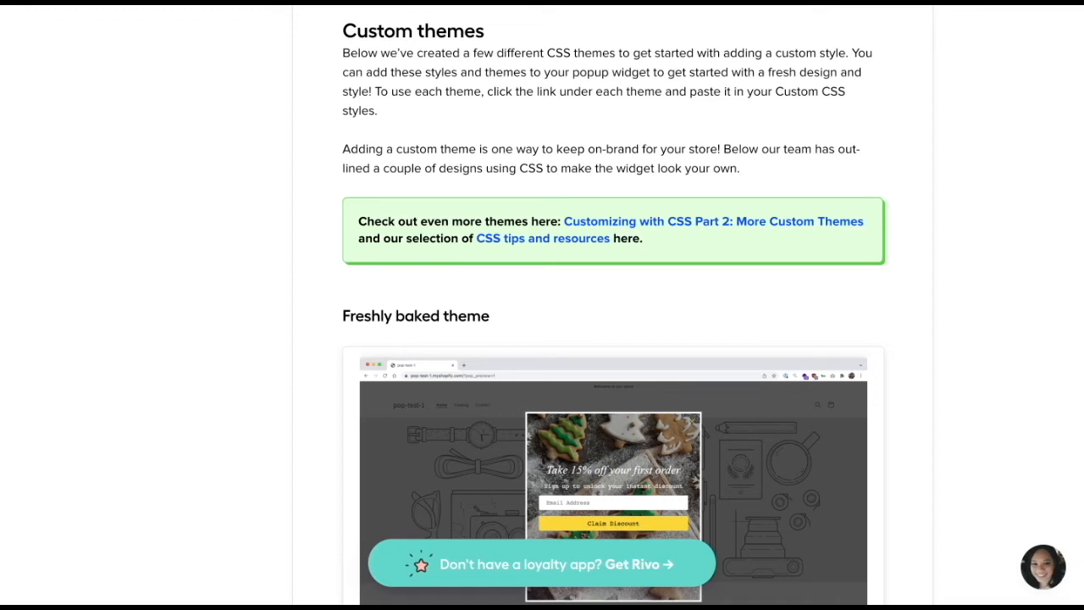
{"action": "scroll", "scroll_direction": "down", "scroll_amount": 3}
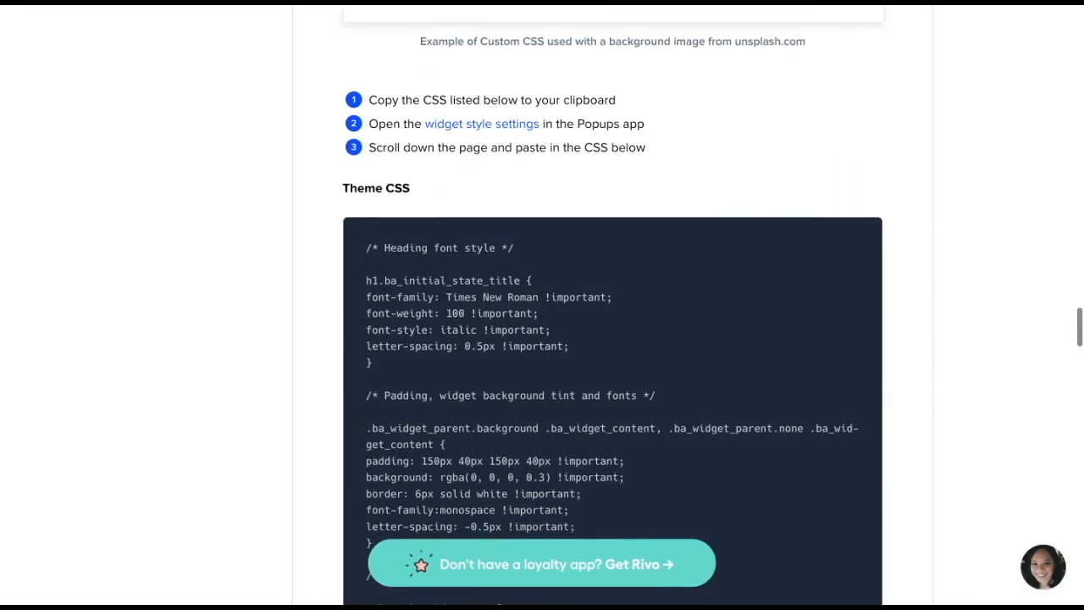
{"action": "scroll", "scroll_direction": "down", "scroll_amount": 3}
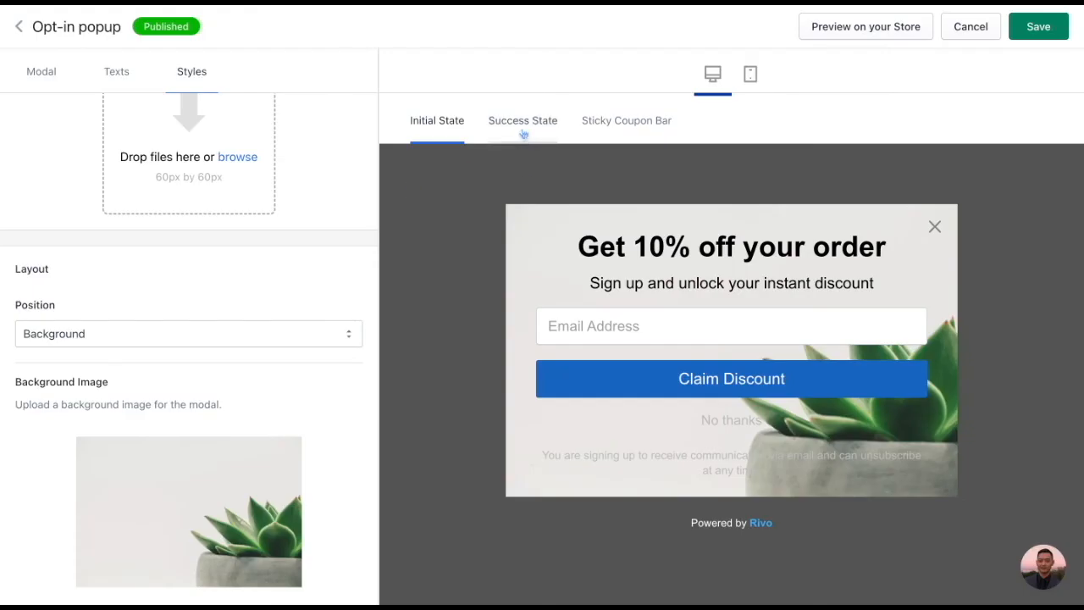
Step: View the success screen with the succulent background, then preview the popup live on the store
{"action": "left_click", "coordinate": [522, 120]}
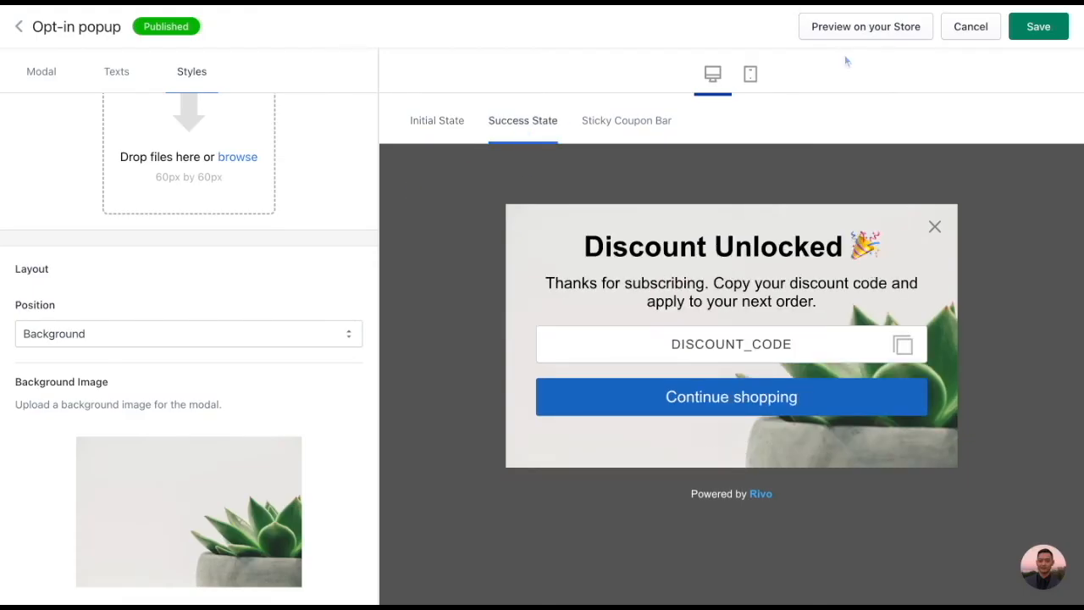
{"action": "mouse_move", "coordinate": [868, 41]}
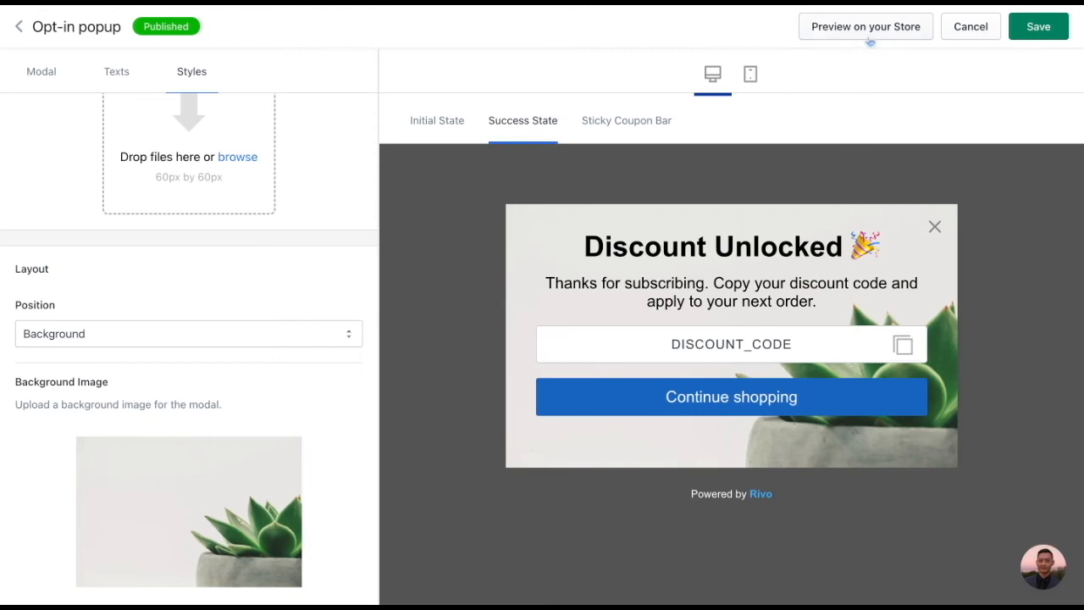
{"action": "left_click", "coordinate": [866, 26]}
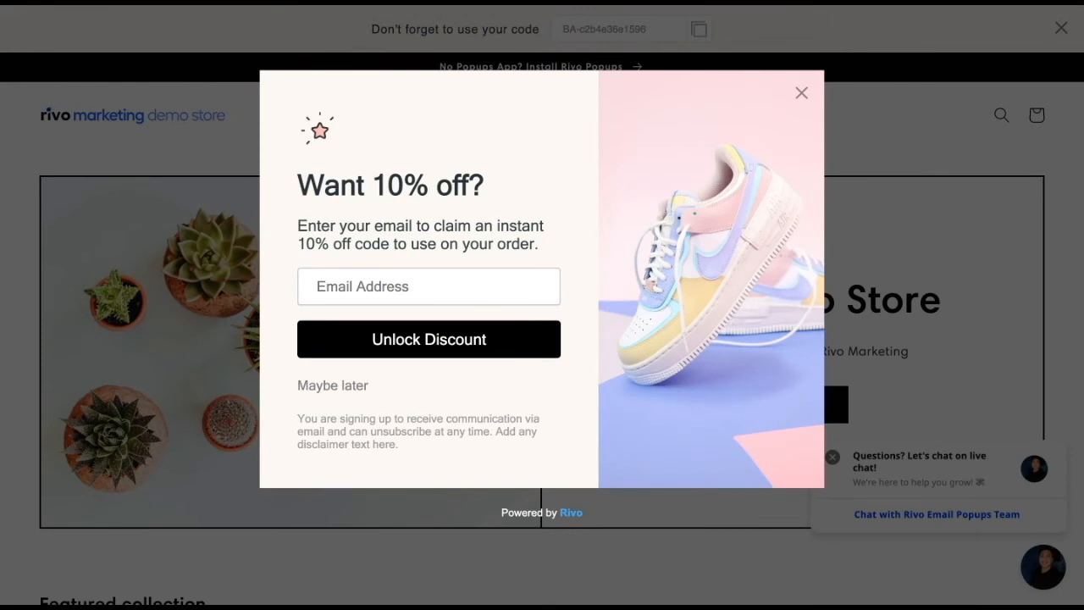
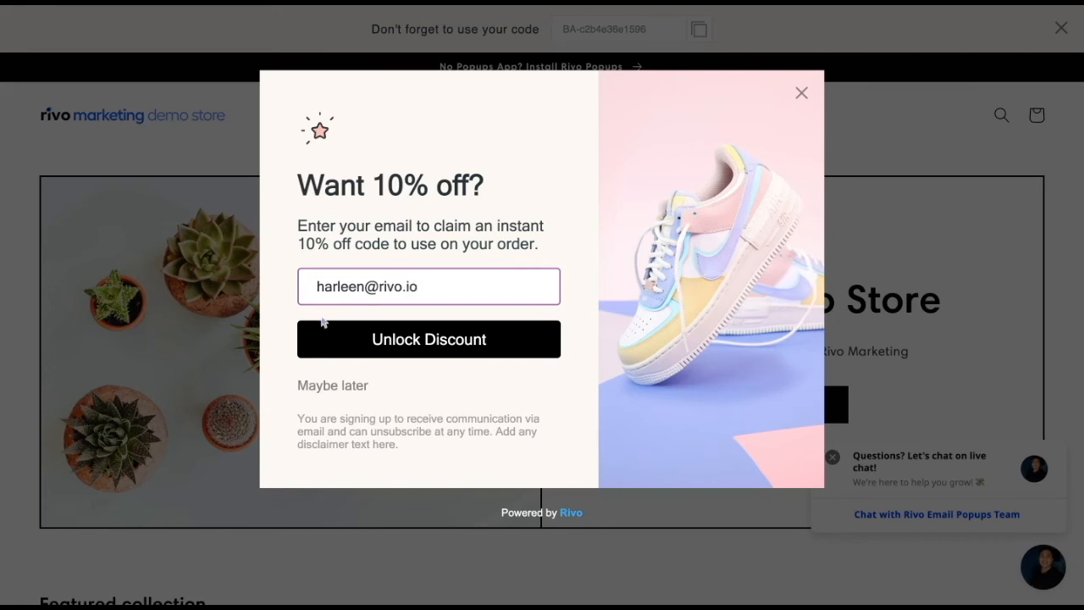
{"action": "left_click", "coordinate": [428, 339]}
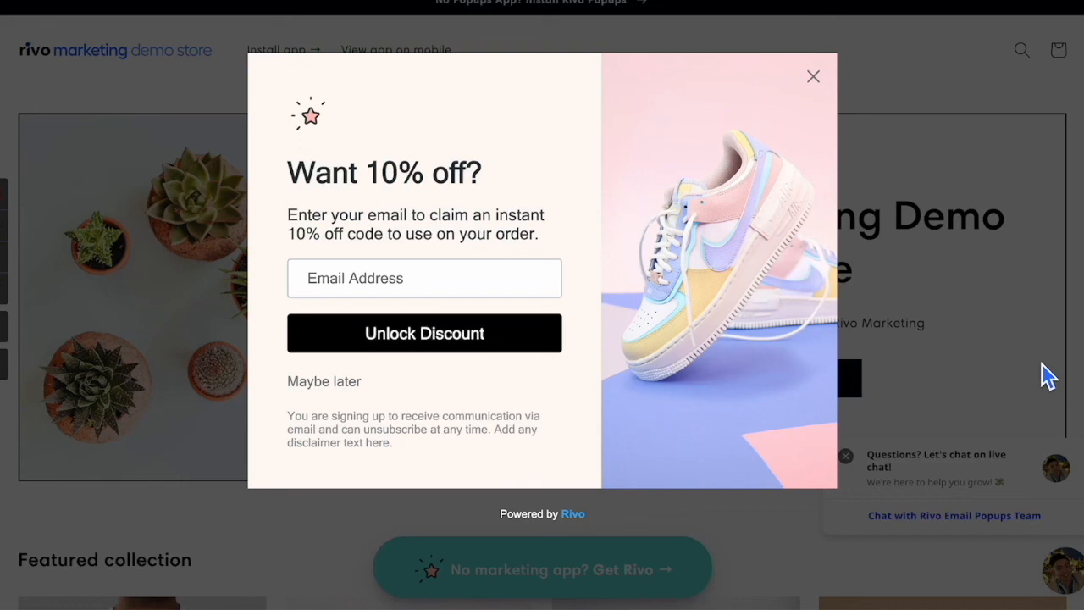
{"action": "left_click", "coordinate": [424, 332]}
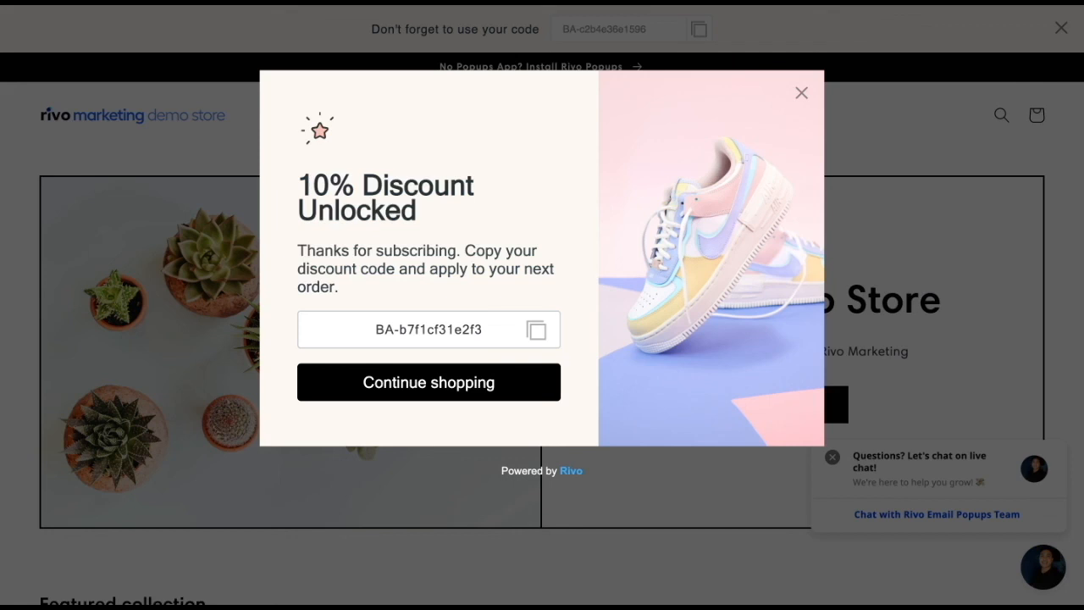
Step: Copy the discount code, continue shopping, and dismiss the sticky coupon bar
{"action": "left_click", "coordinate": [535, 329]}
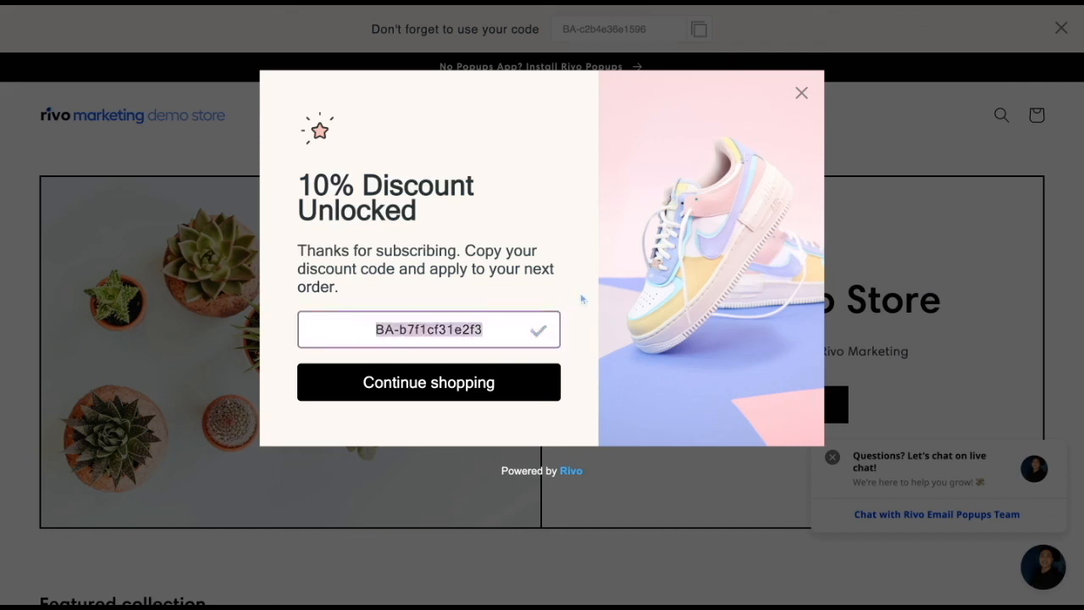
{"action": "left_click", "coordinate": [802, 92]}
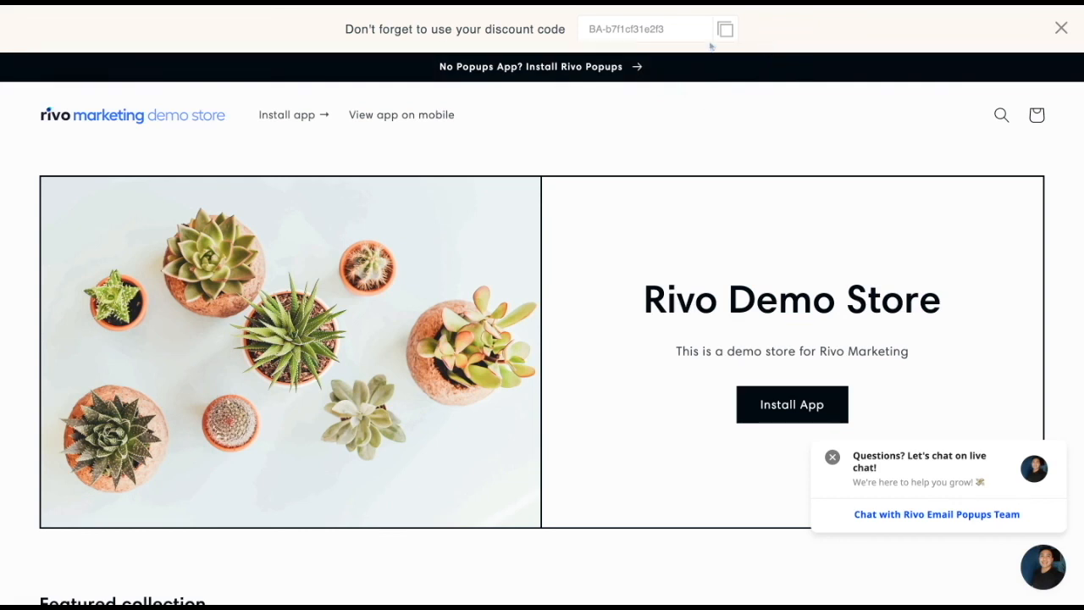
{"action": "mouse_move", "coordinate": [630, 52]}
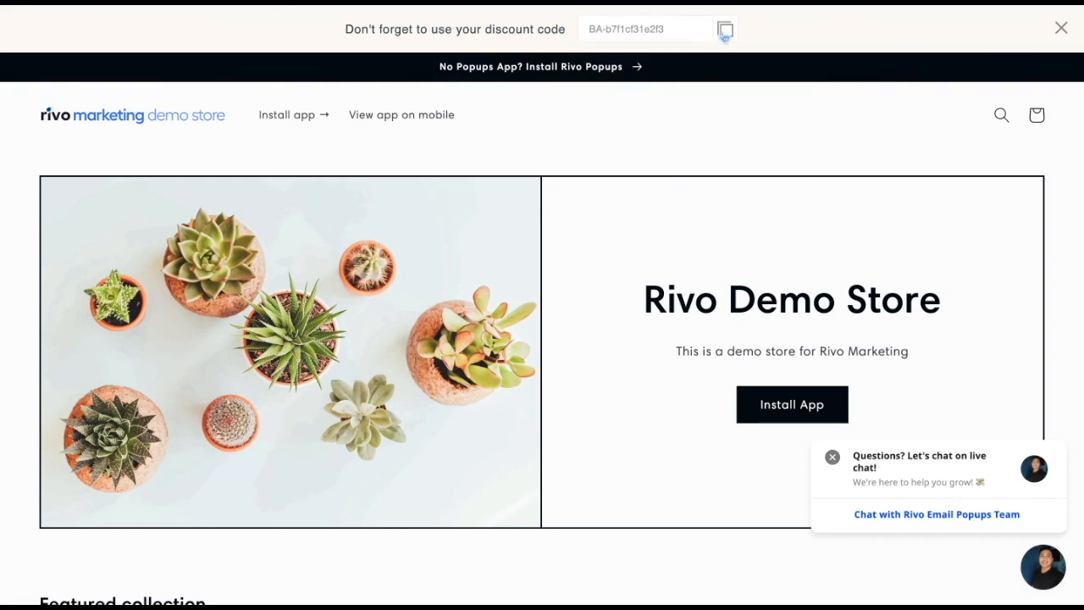
{"action": "left_click", "coordinate": [1060, 27]}
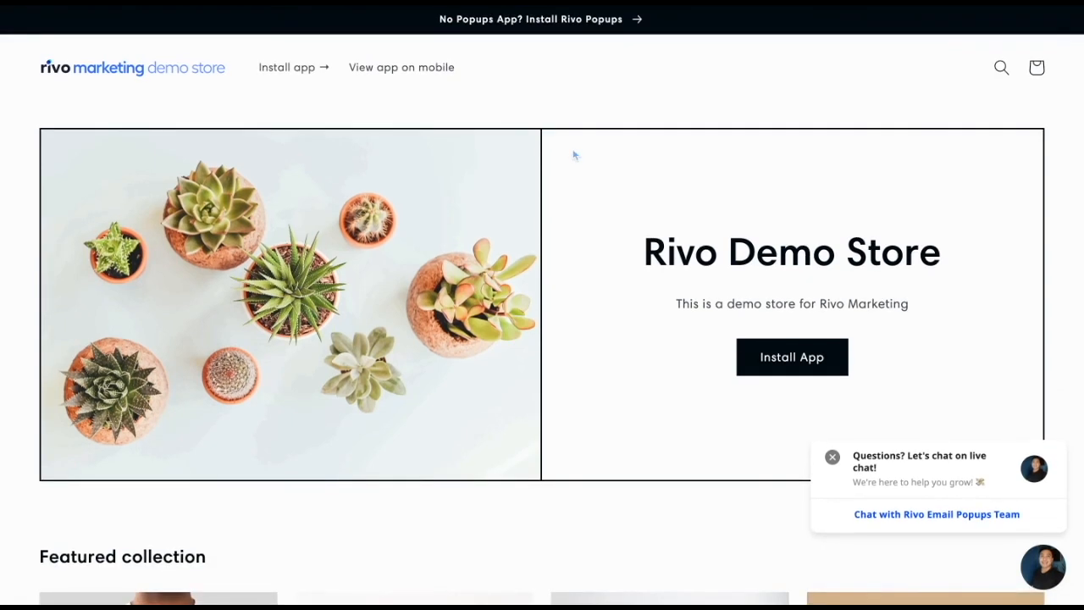